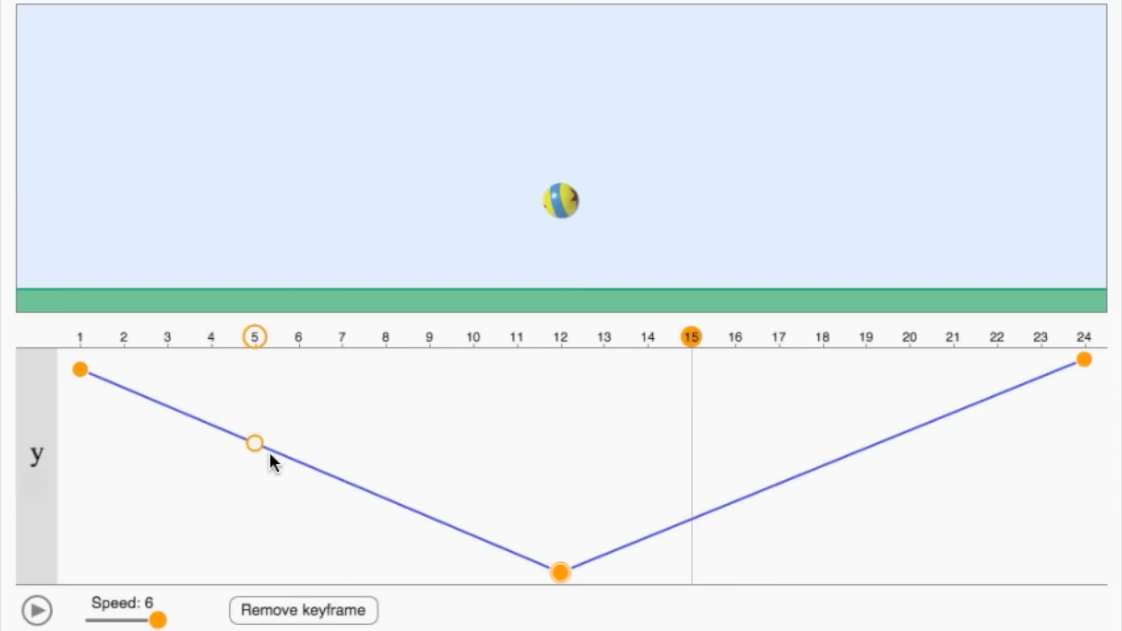
# Step: Scrub the timeline to frame 8 between keyframes, then return to frame 1
pyautogui.moveTo(256, 443); pyautogui.dragTo(211, 424)
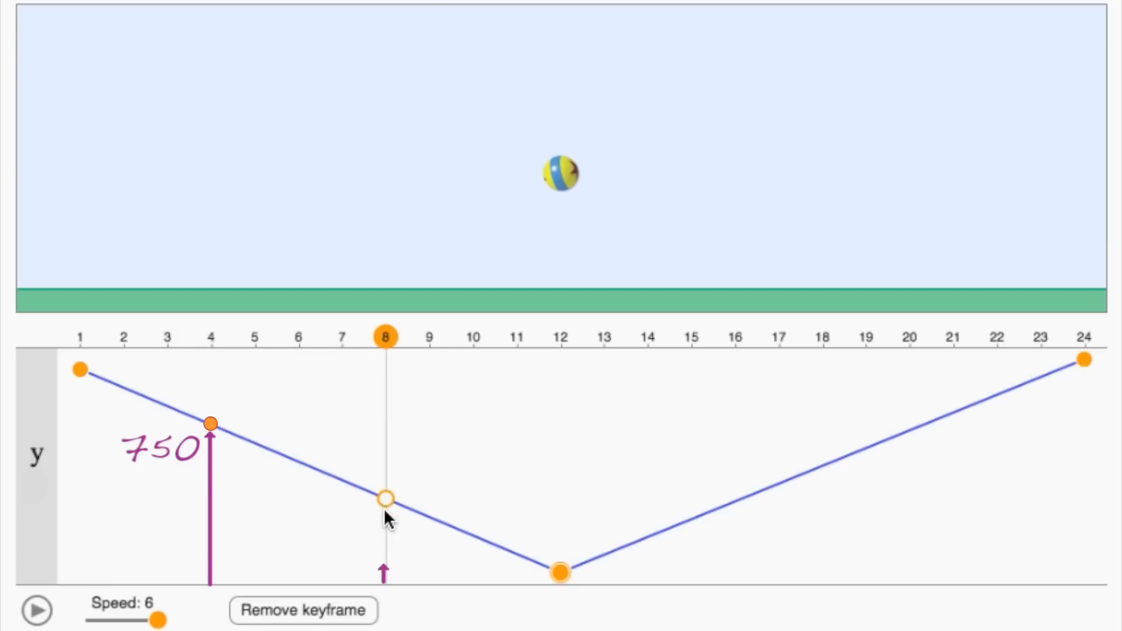
pyautogui.click(385, 498)
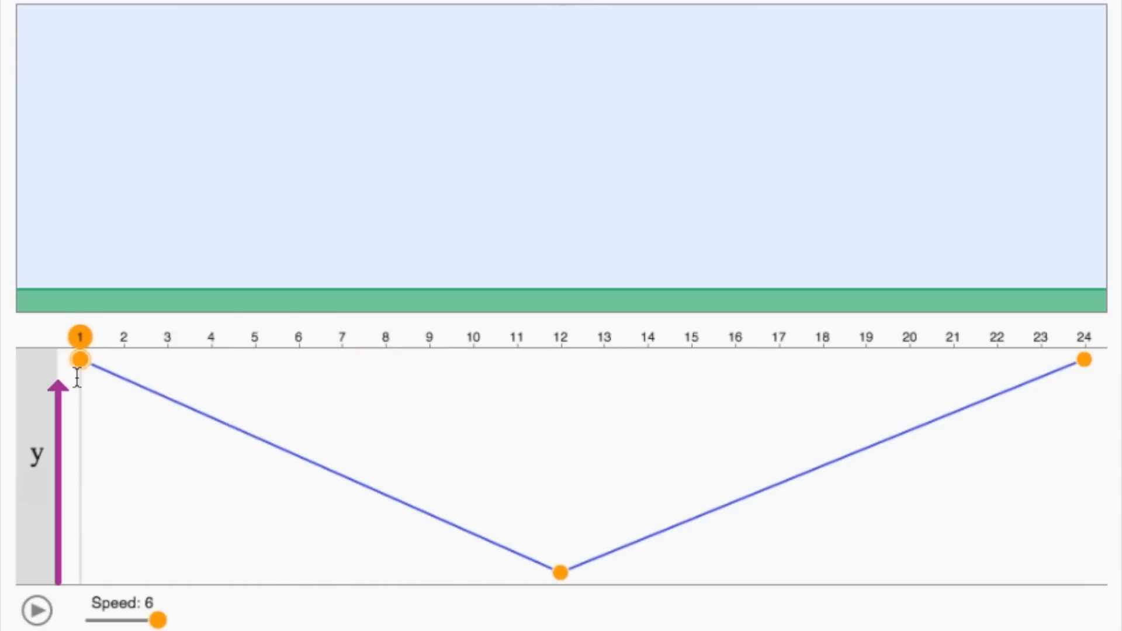
# Step: Drag the frame-1 keyframe down to height 188, then play and pause the bounce
pyautogui.click(37, 610)
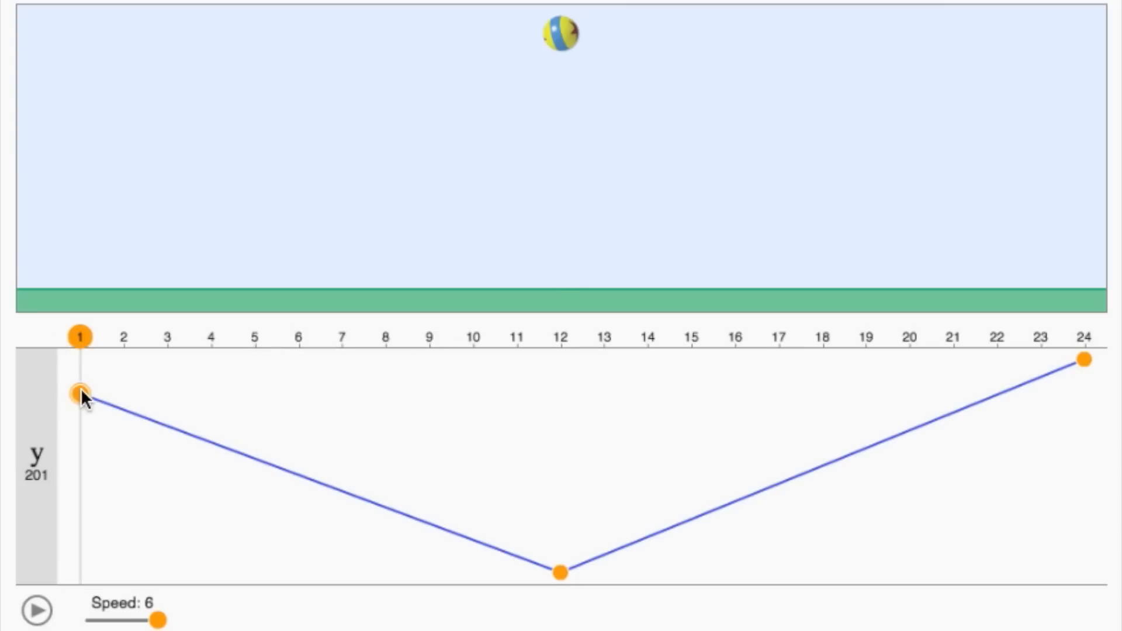
pyautogui.moveTo(81, 395); pyautogui.dragTo(81, 406)
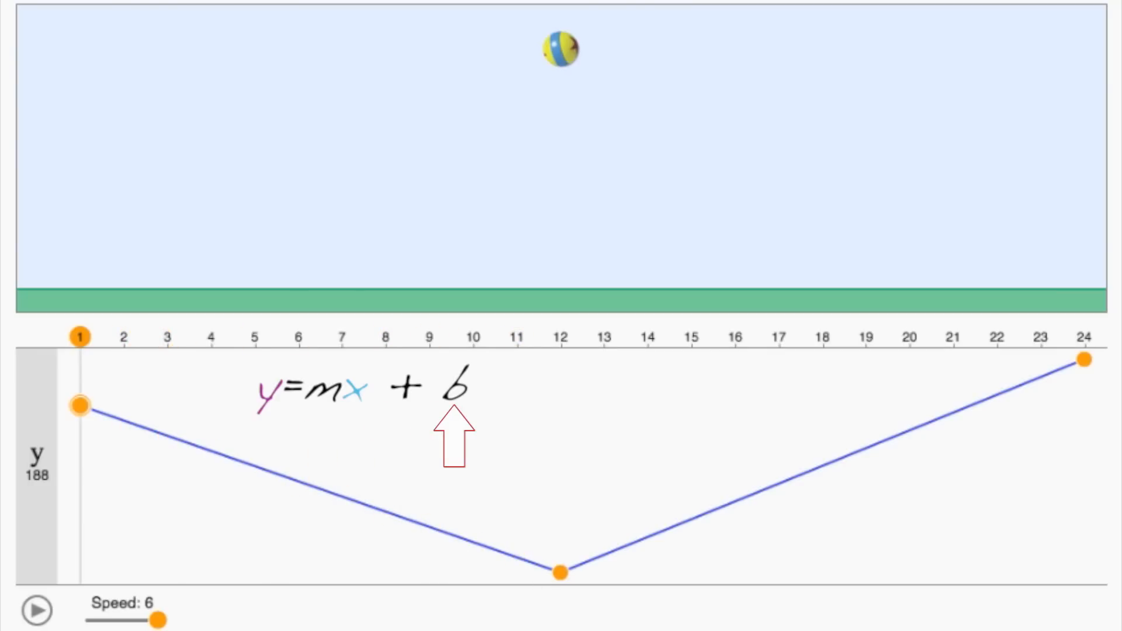
pyautogui.click(37, 610)
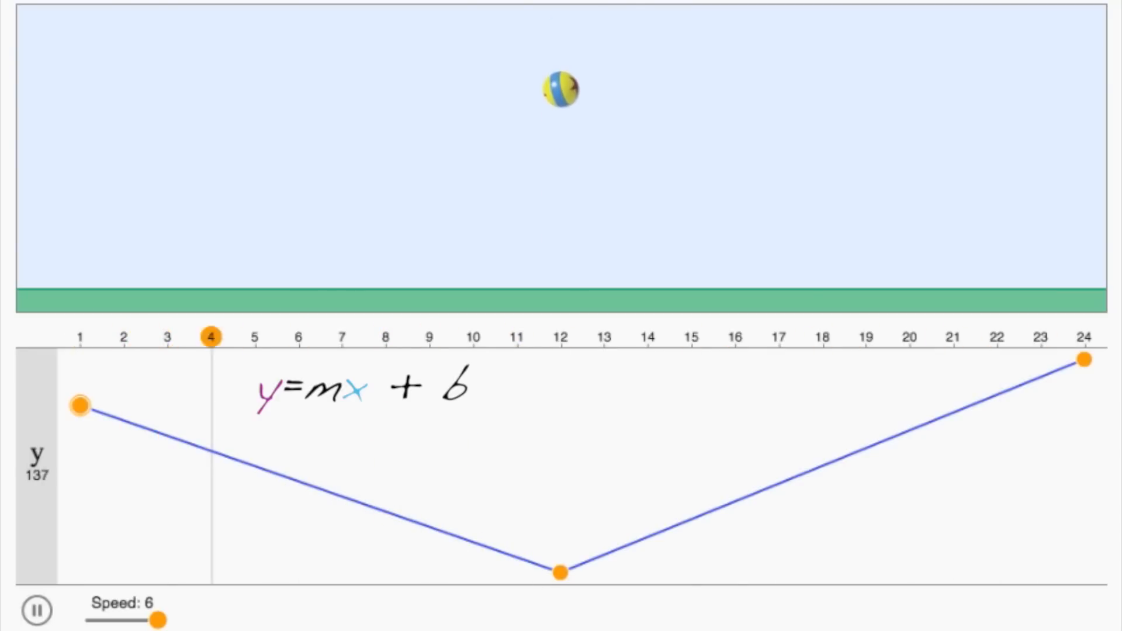
pyautogui.click(34, 610)
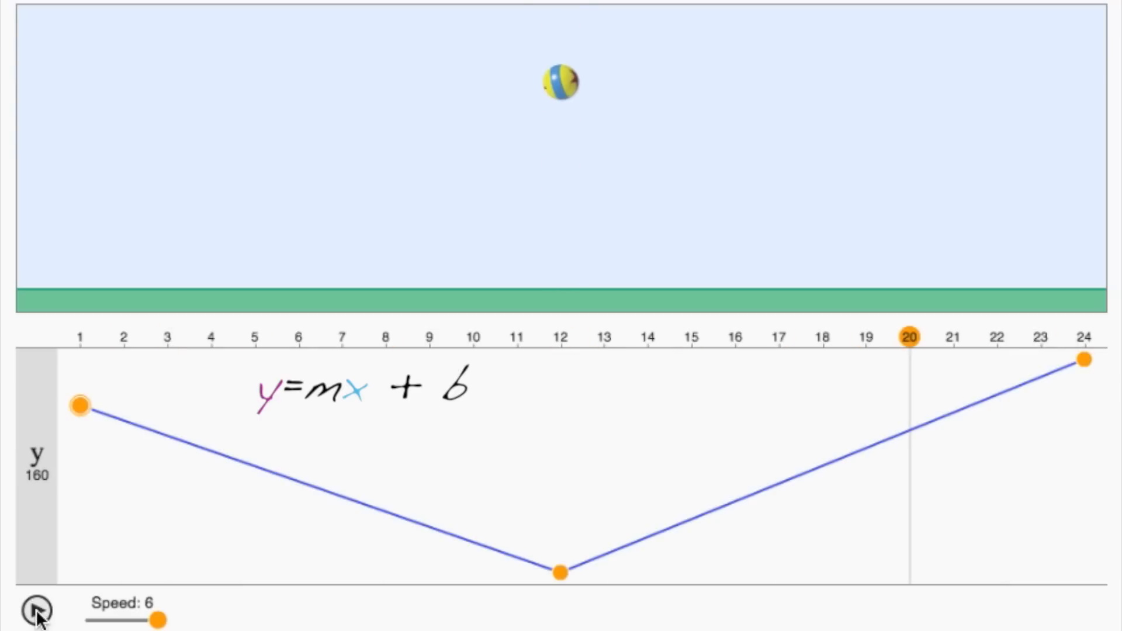